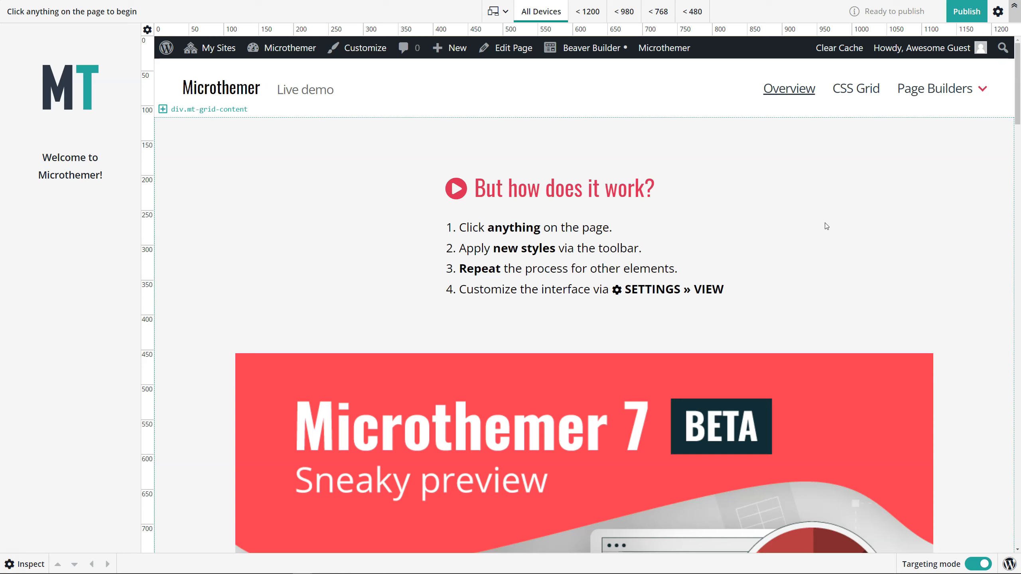
{"action": "mouse_move", "coordinate": [816, 224]}
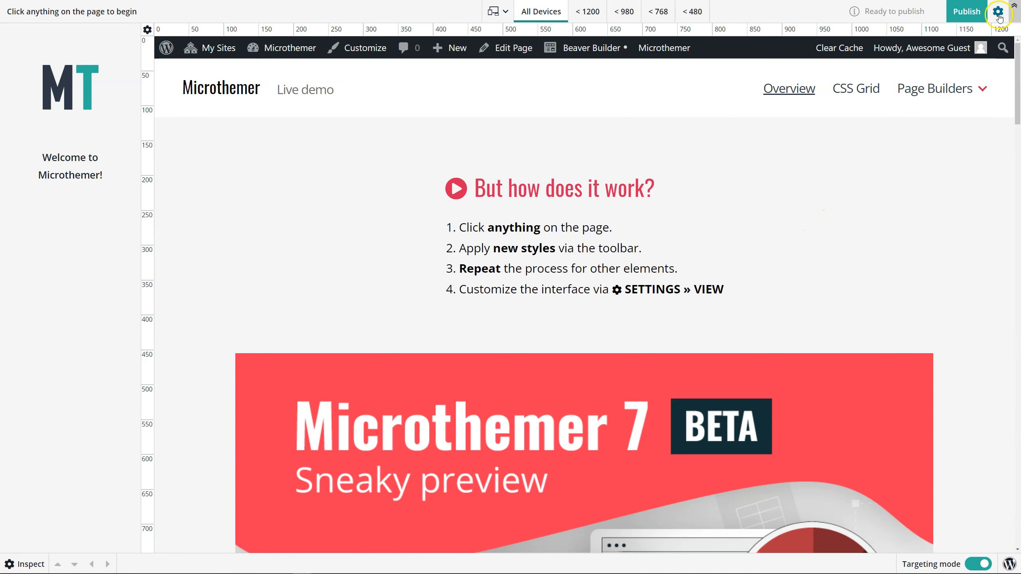
Open the Settings panel from the gear icon and collapse its PAGE section
{"action": "left_click", "coordinate": [1000, 12]}
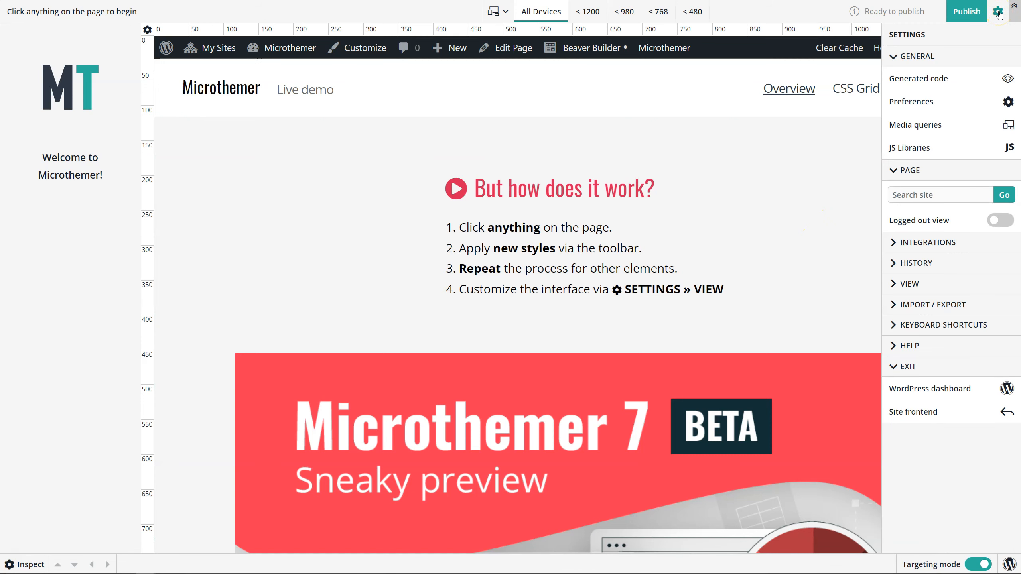
{"action": "left_click", "coordinate": [903, 170]}
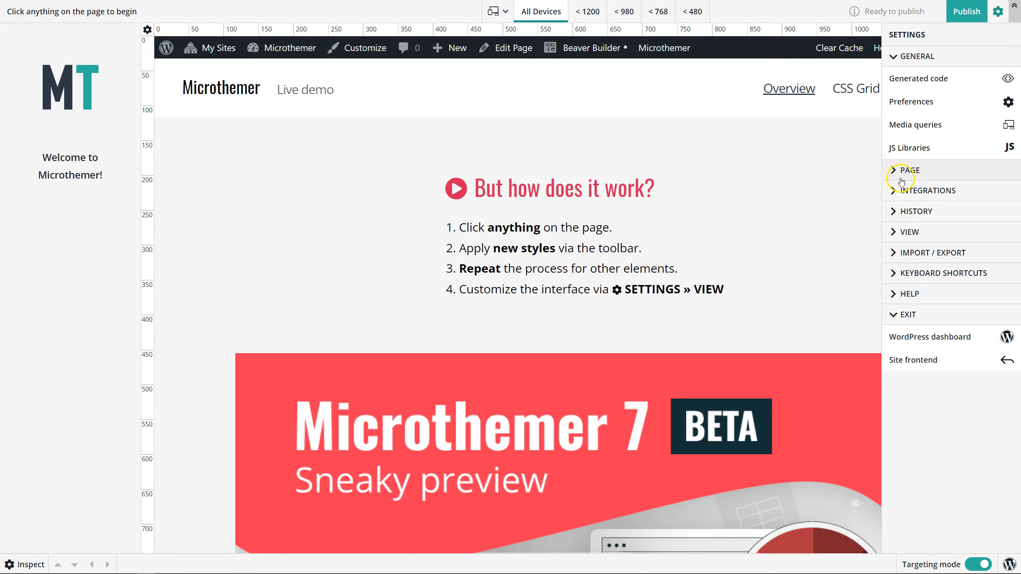
Re-expand the PAGE section and bring up the Search site page suggestions
{"action": "left_click", "coordinate": [906, 170]}
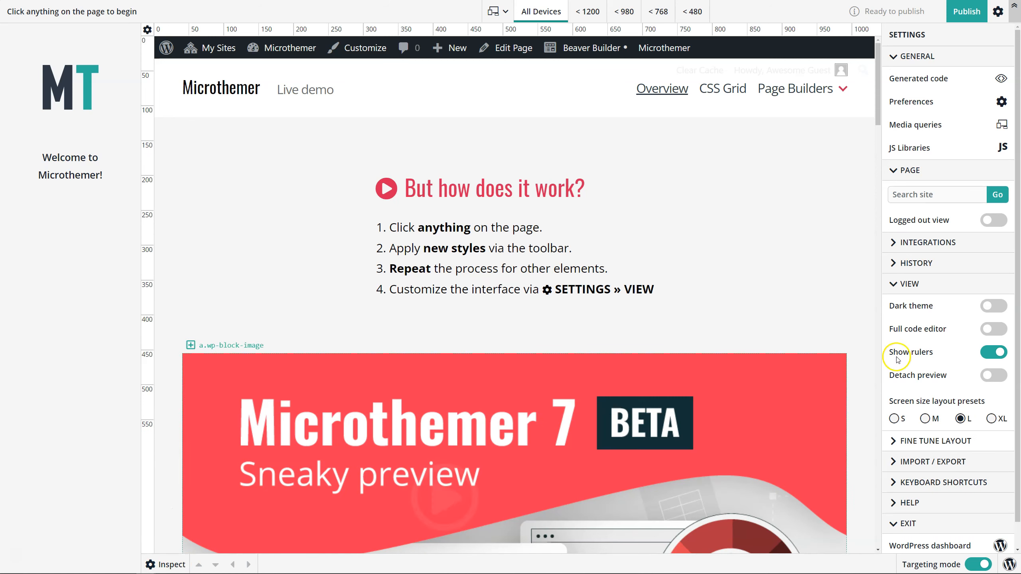
{"action": "mouse_move", "coordinate": [953, 220]}
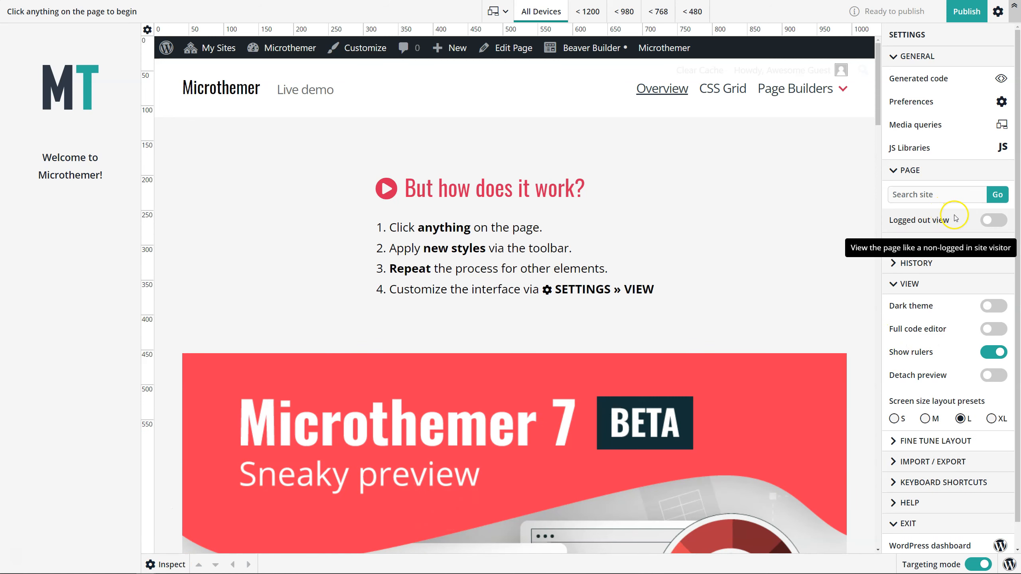
{"action": "left_click", "coordinate": [936, 194]}
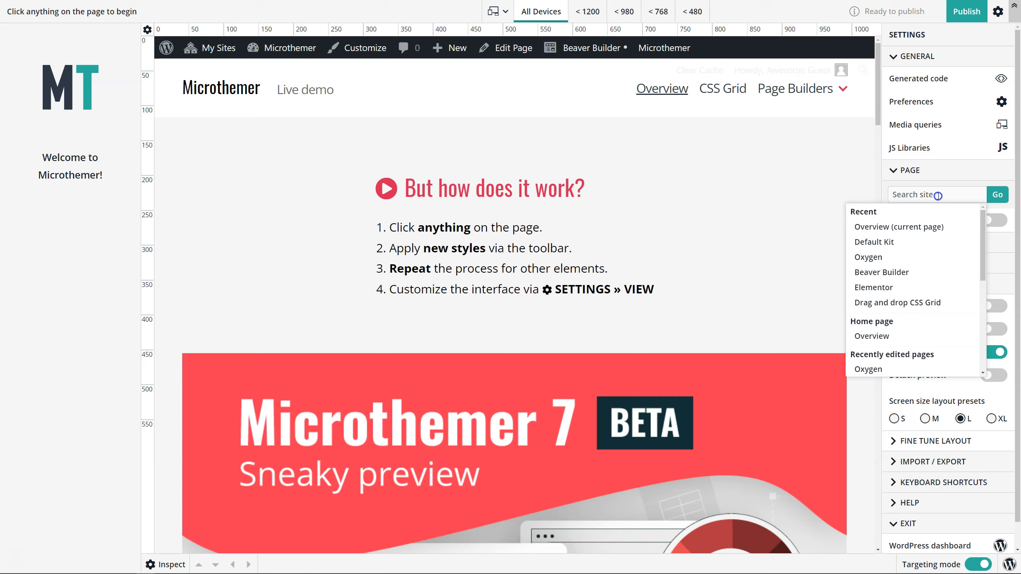
{"action": "type", "text": "eleme"}
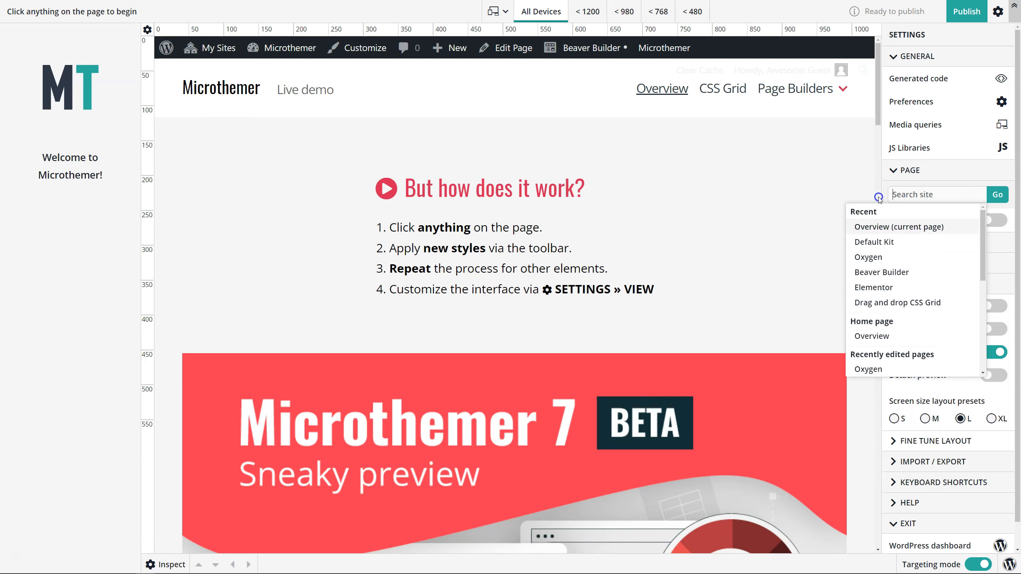
{"action": "scroll", "scroll_direction": "down", "scroll_amount": 3}
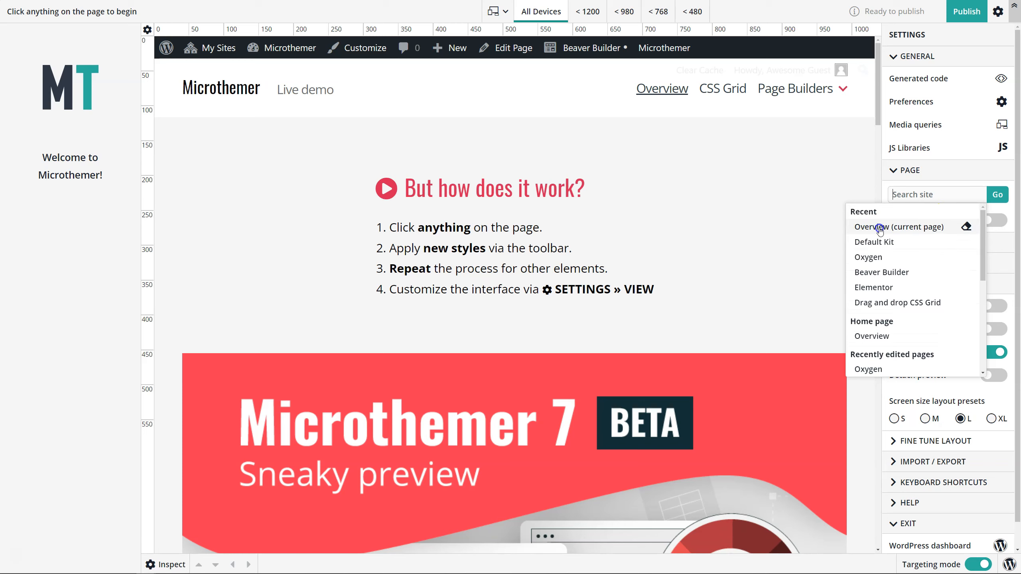
{"action": "scroll", "scroll_direction": "down", "scroll_amount": 3}
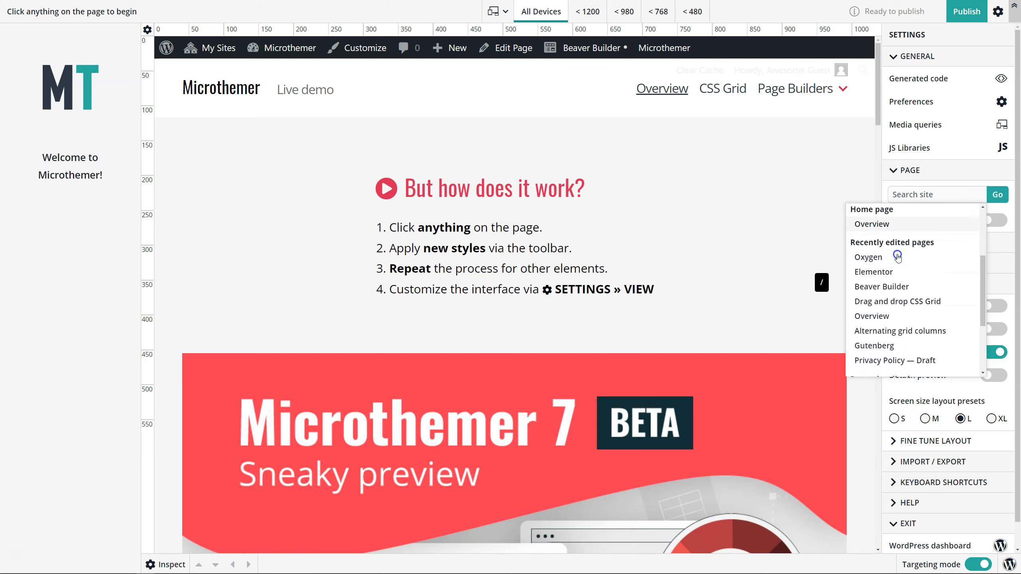
{"action": "scroll", "scroll_direction": "down", "scroll_amount": 3}
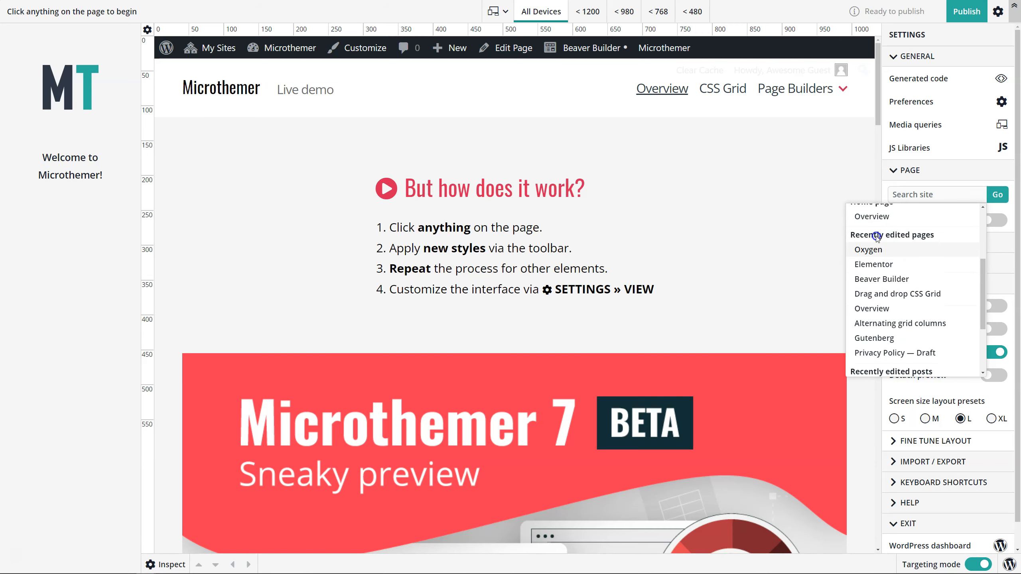
{"action": "mouse_move", "coordinate": [895, 264]}
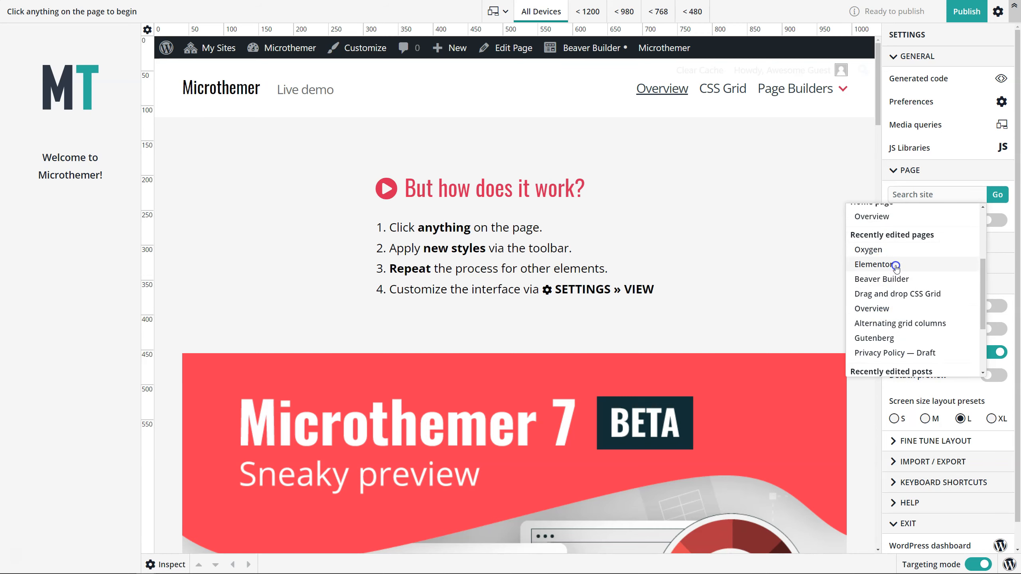
{"action": "scroll", "scroll_direction": "up", "scroll_amount": 3}
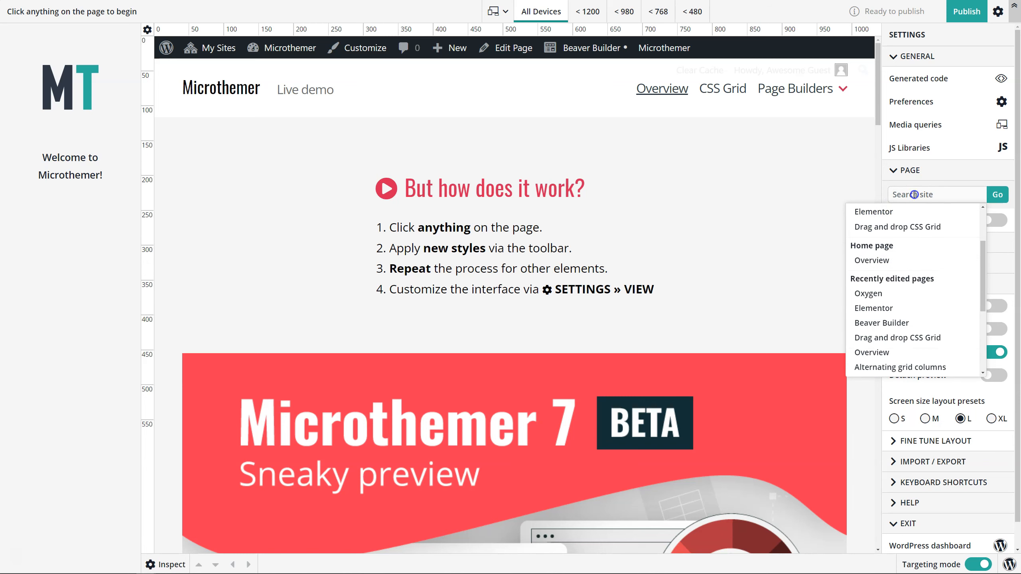
{"action": "scroll", "scroll_direction": "down", "scroll_amount": 3}
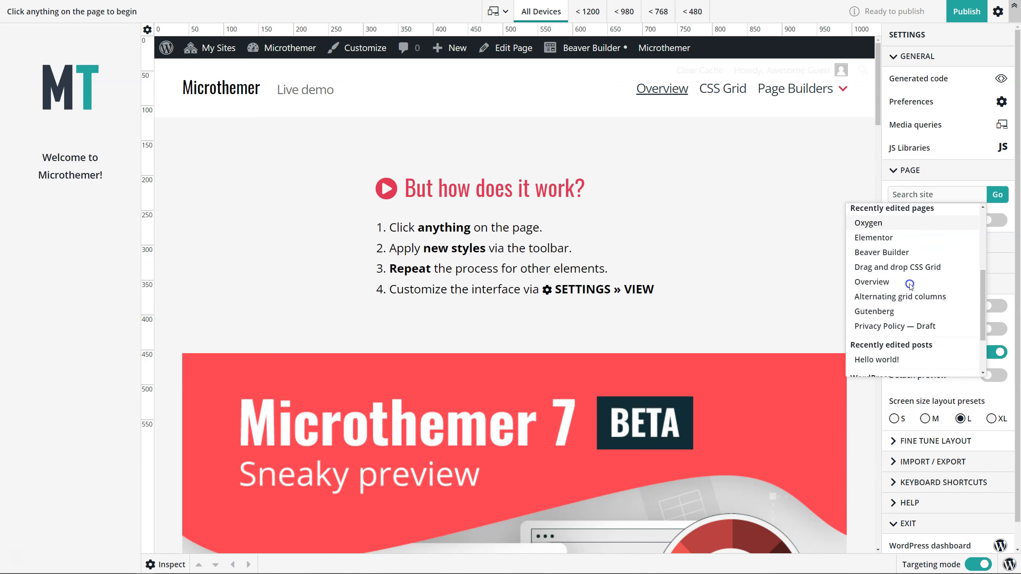
{"action": "scroll", "scroll_direction": "down", "scroll_amount": 3}
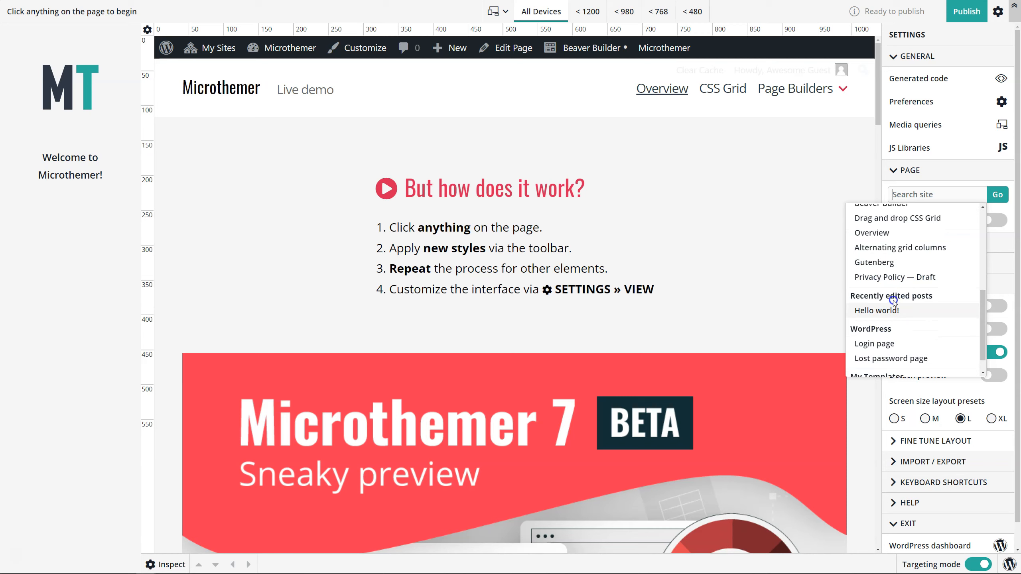
{"action": "scroll", "scroll_direction": "down", "scroll_amount": 3}
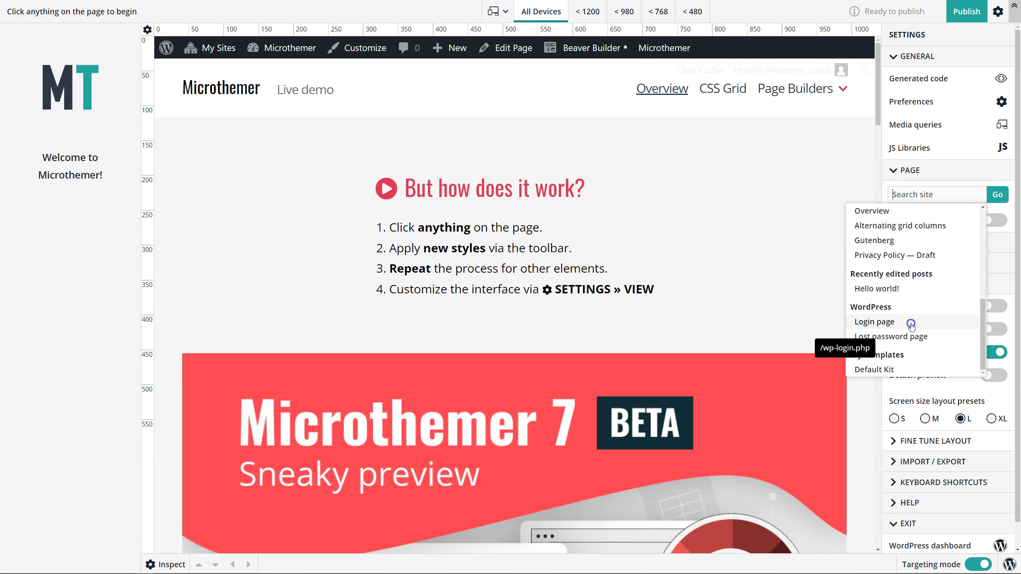
{"action": "mouse_move", "coordinate": [936, 288]}
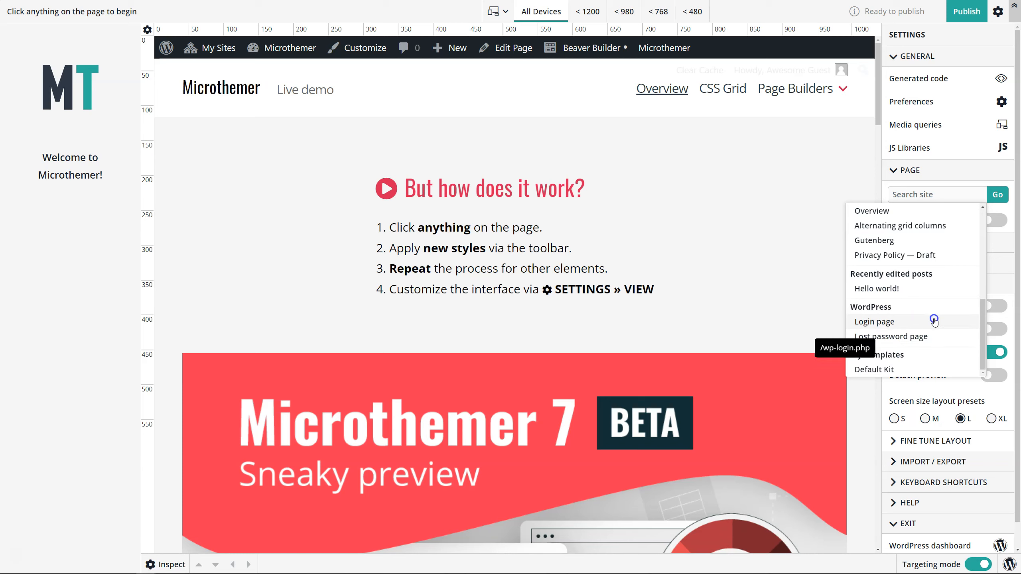
{"action": "mouse_move", "coordinate": [895, 358]}
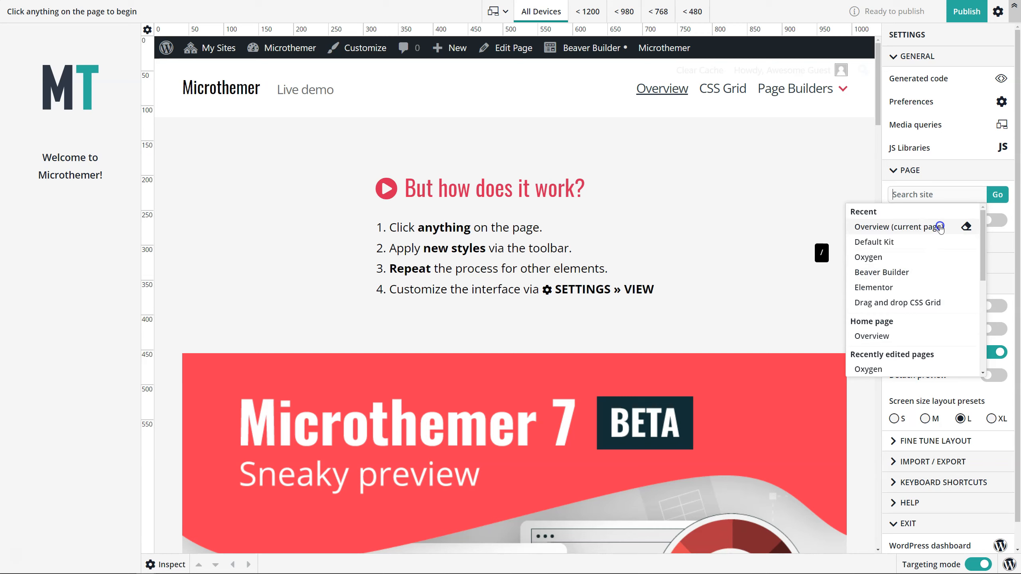
{"action": "mouse_move", "coordinate": [966, 226]}
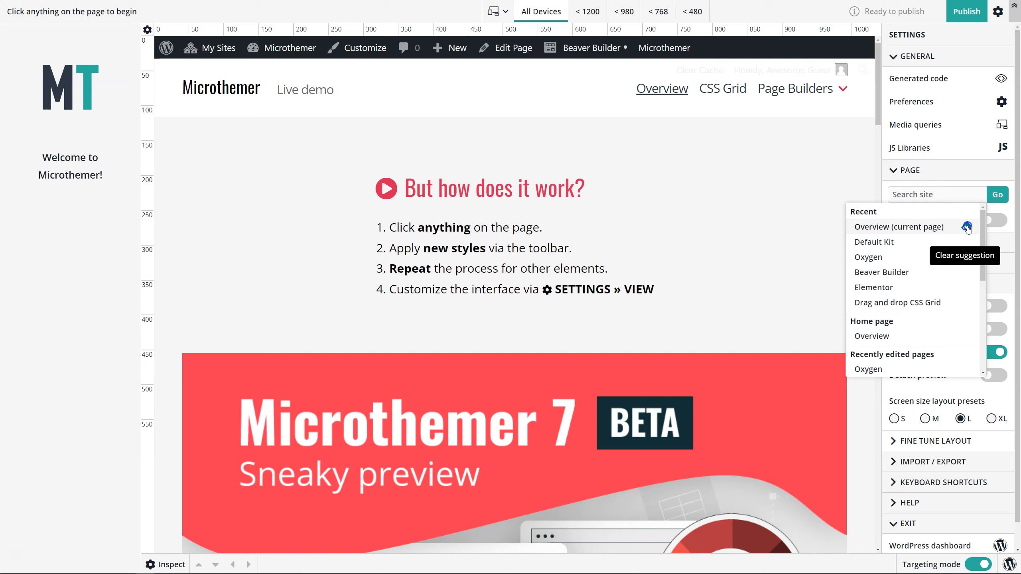
{"action": "mouse_move", "coordinate": [948, 226]}
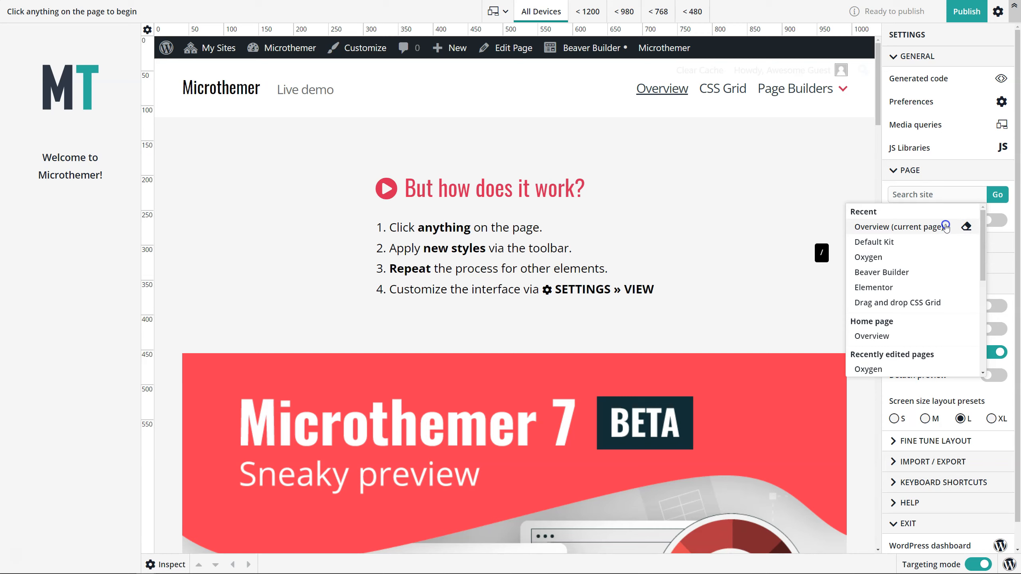
{"action": "mouse_move", "coordinate": [966, 227]}
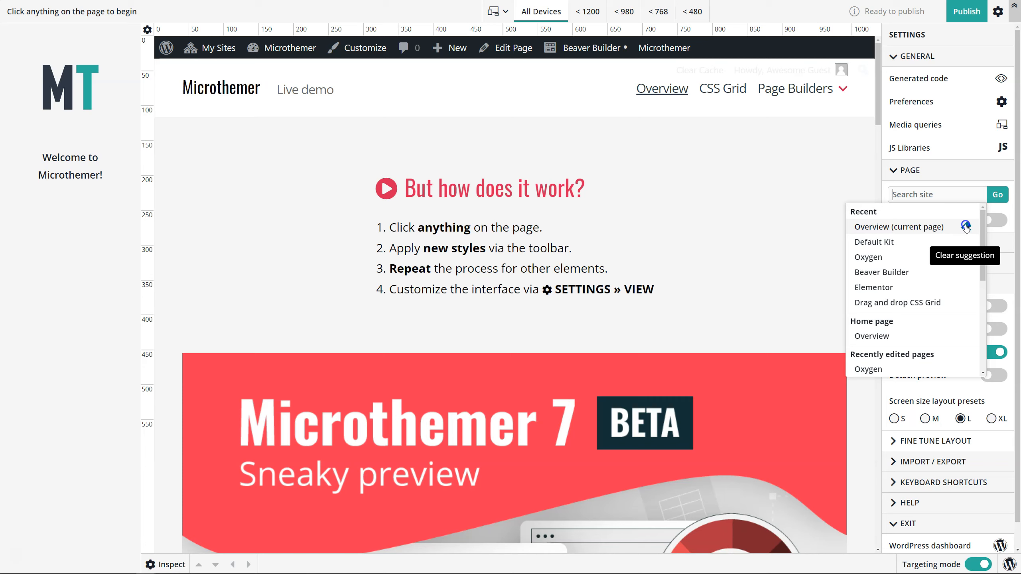
{"action": "mouse_move", "coordinate": [878, 227]}
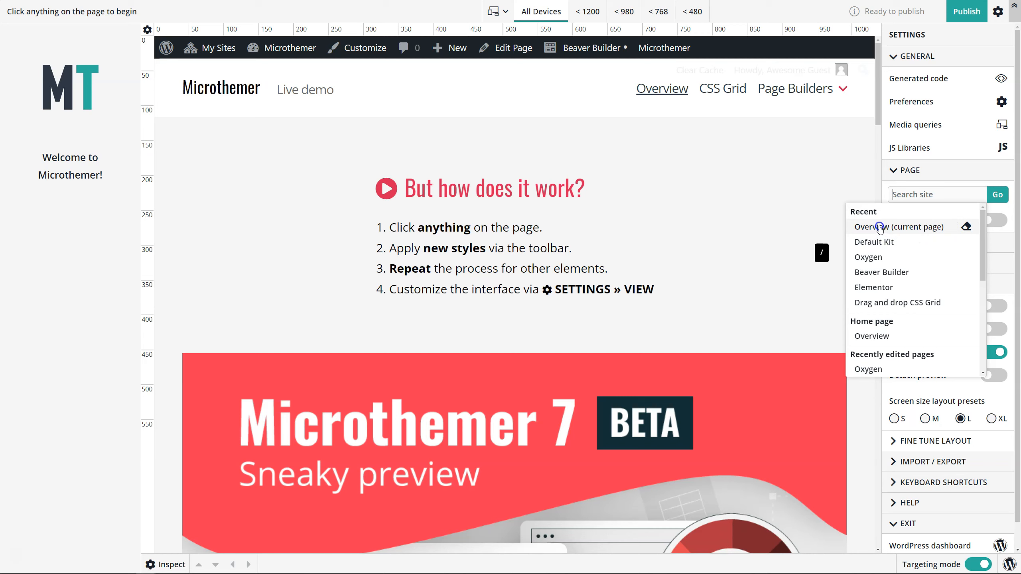
{"action": "mouse_move", "coordinate": [868, 257]}
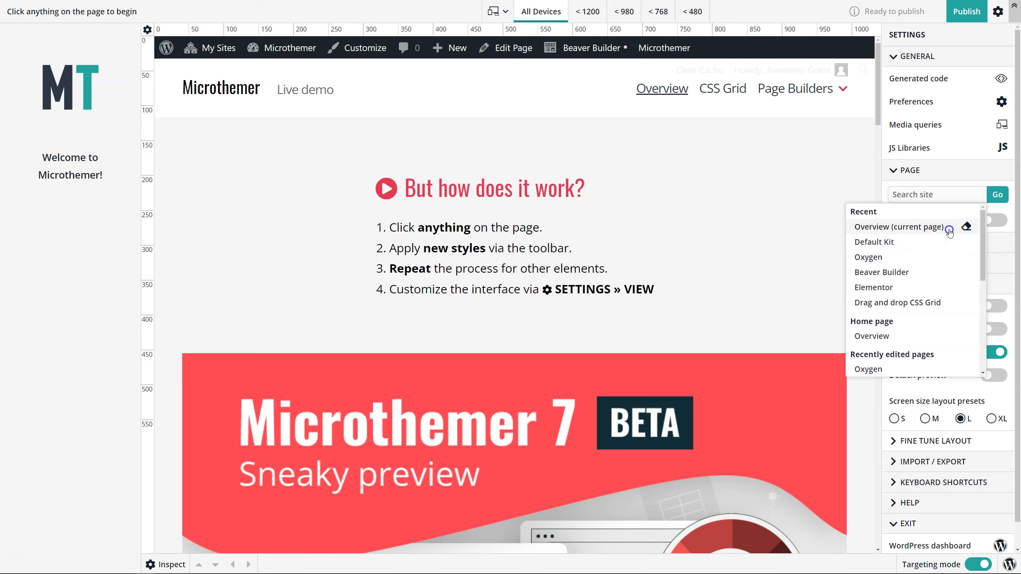
{"action": "mouse_move", "coordinate": [882, 272]}
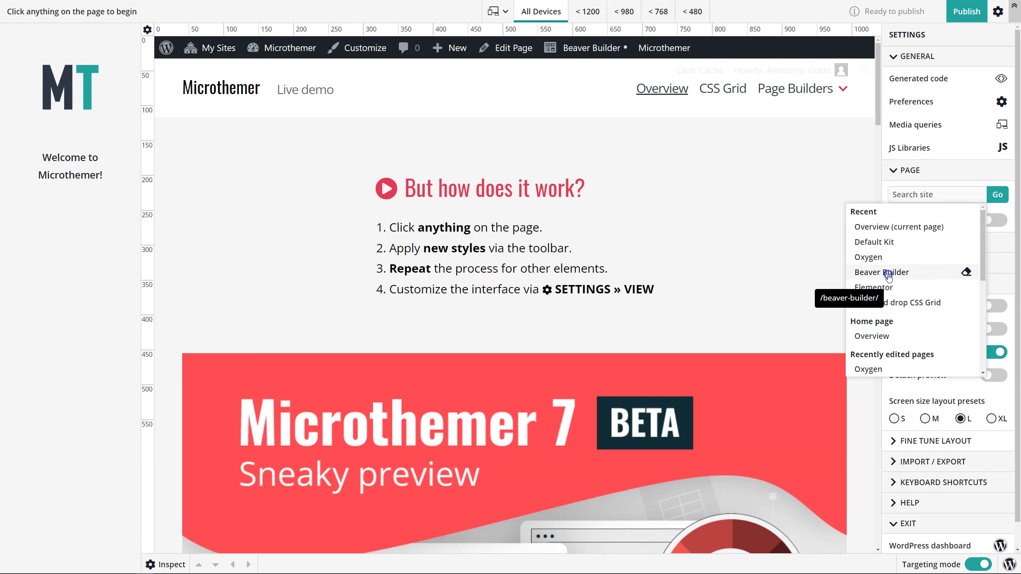
{"action": "mouse_move", "coordinate": [885, 302]}
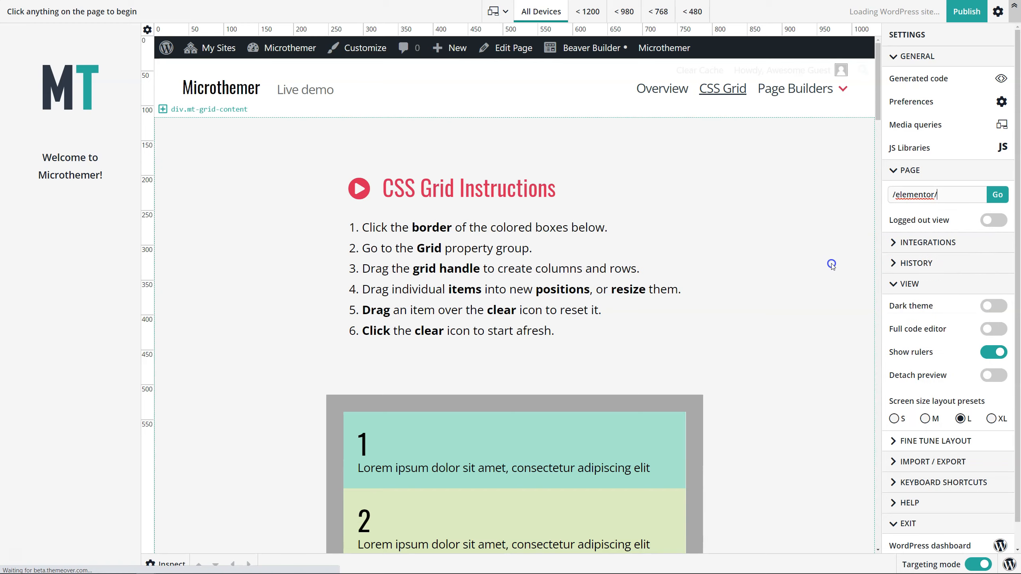
Load the 'Load Elementor inside Microthemer' page from the Search site dropdown
{"action": "left_click", "coordinate": [997, 194]}
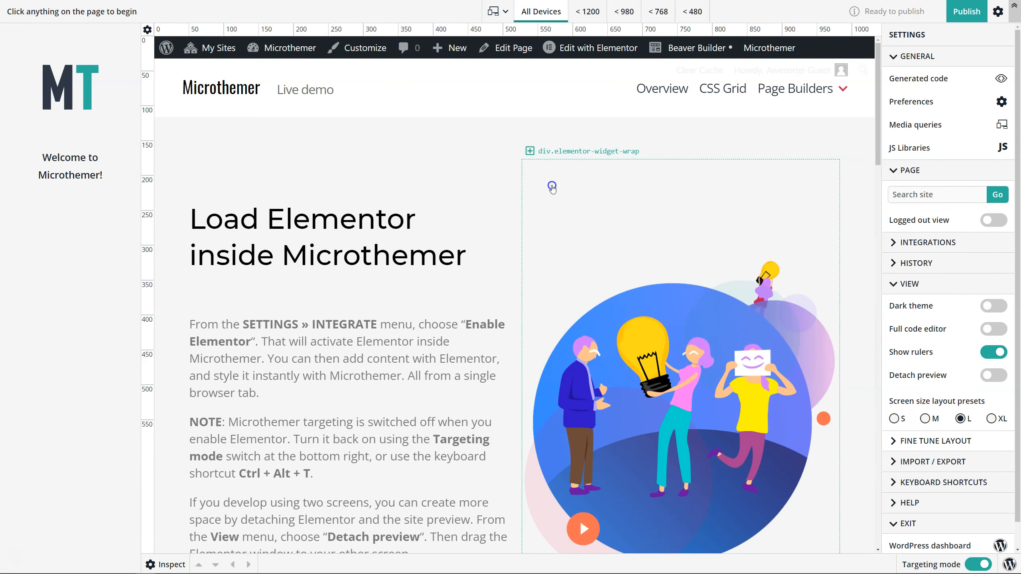
{"action": "mouse_move", "coordinate": [875, 195]}
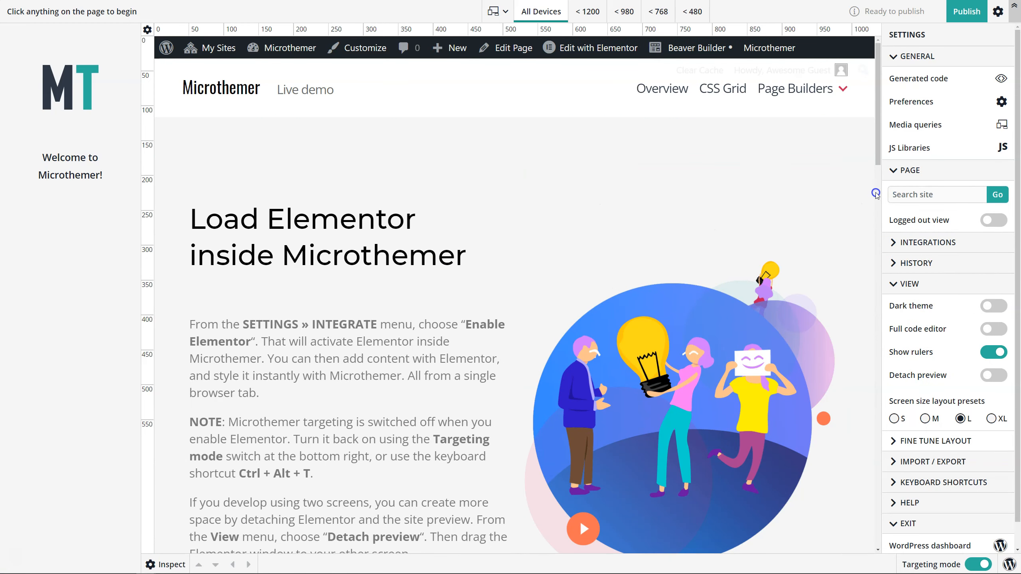
{"action": "mouse_move", "coordinate": [532, 196]}
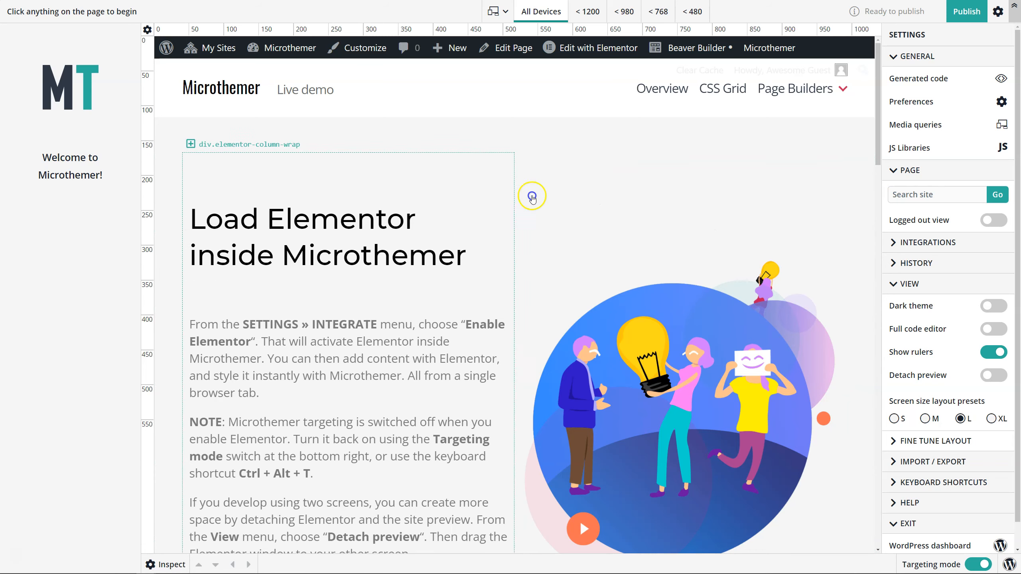
{"action": "mouse_move", "coordinate": [783, 152]}
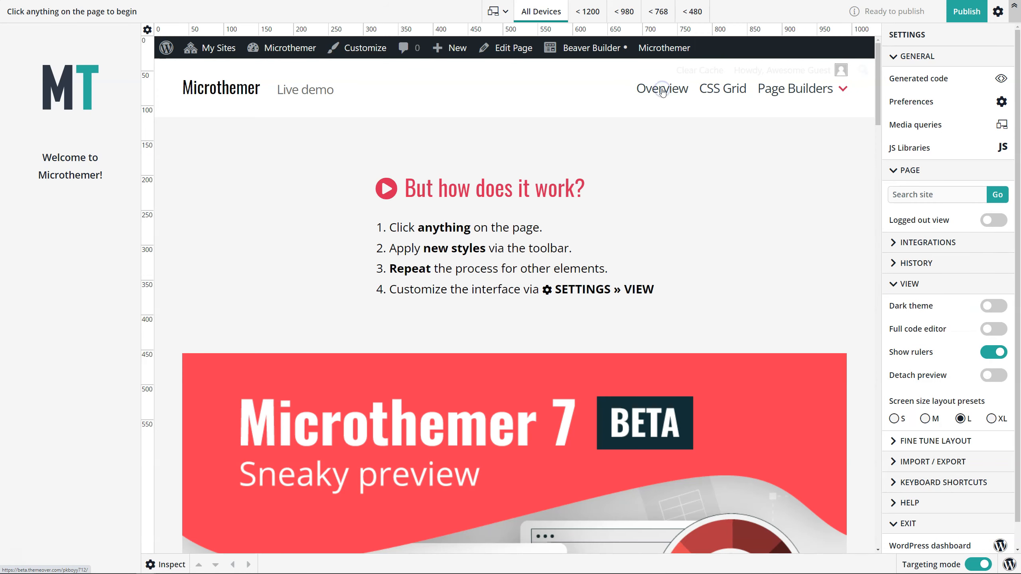
Target the Overview menu link, briefly trying Page Builders, and open its Font properties
{"action": "left_click", "coordinate": [721, 89]}
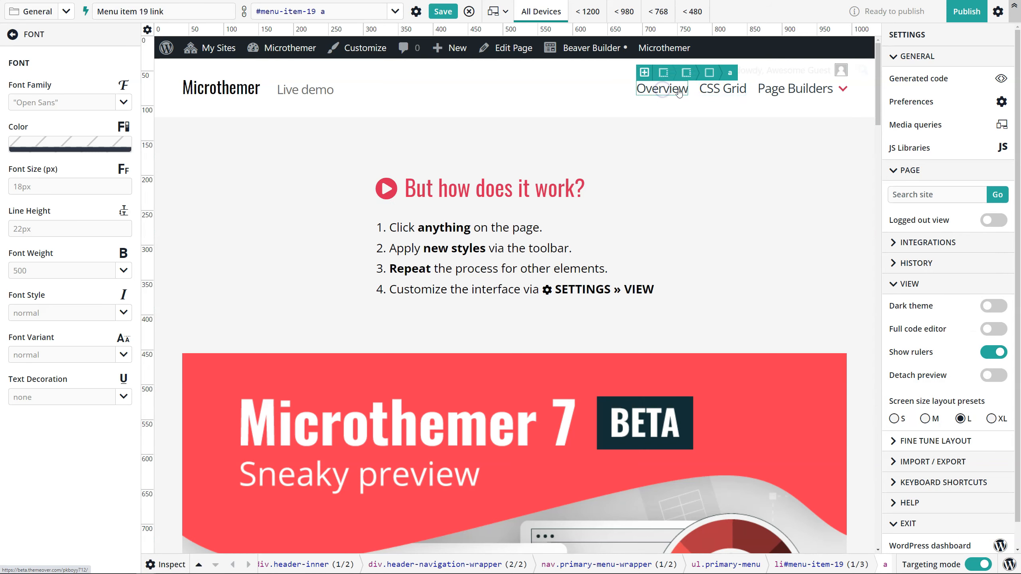
{"action": "left_click", "coordinate": [794, 89]}
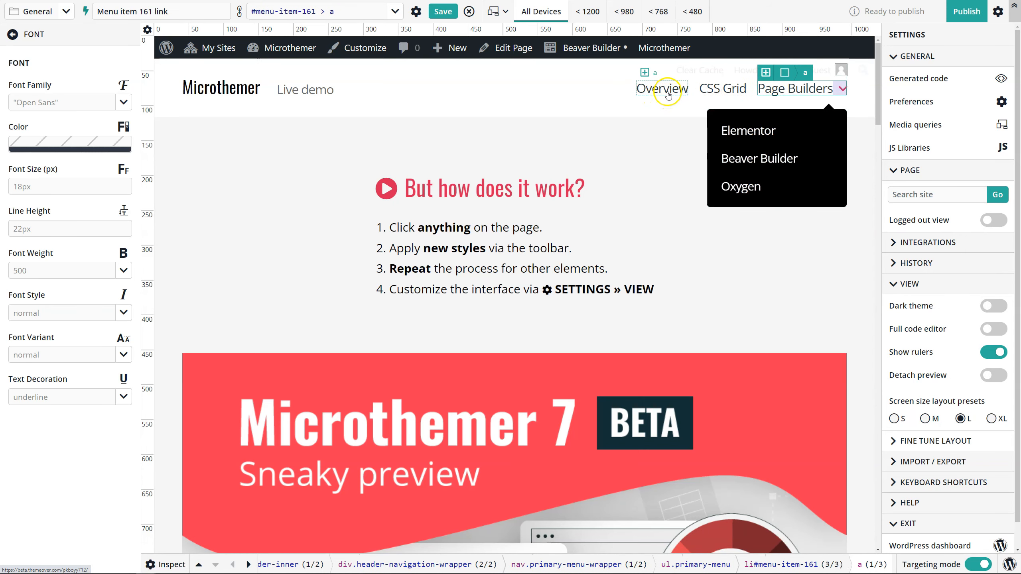
{"action": "left_click", "coordinate": [661, 88]}
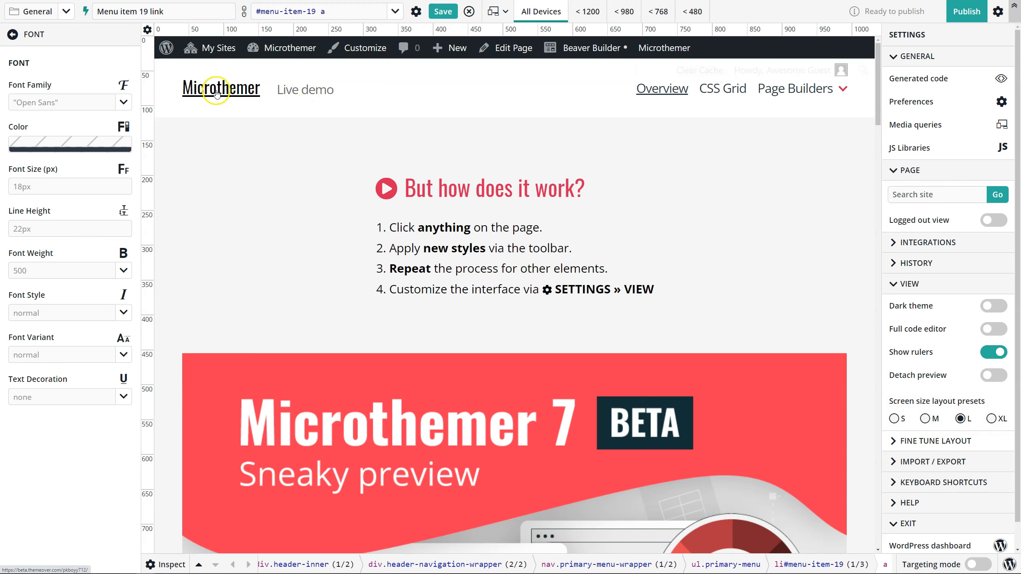
{"action": "mouse_move", "coordinate": [927, 461]}
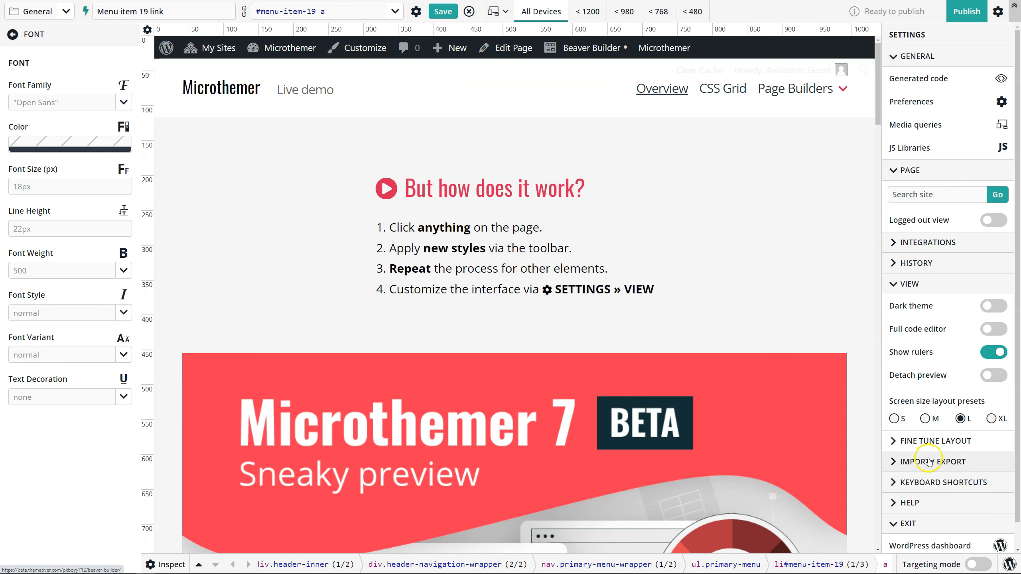
{"action": "left_click", "coordinate": [977, 564]}
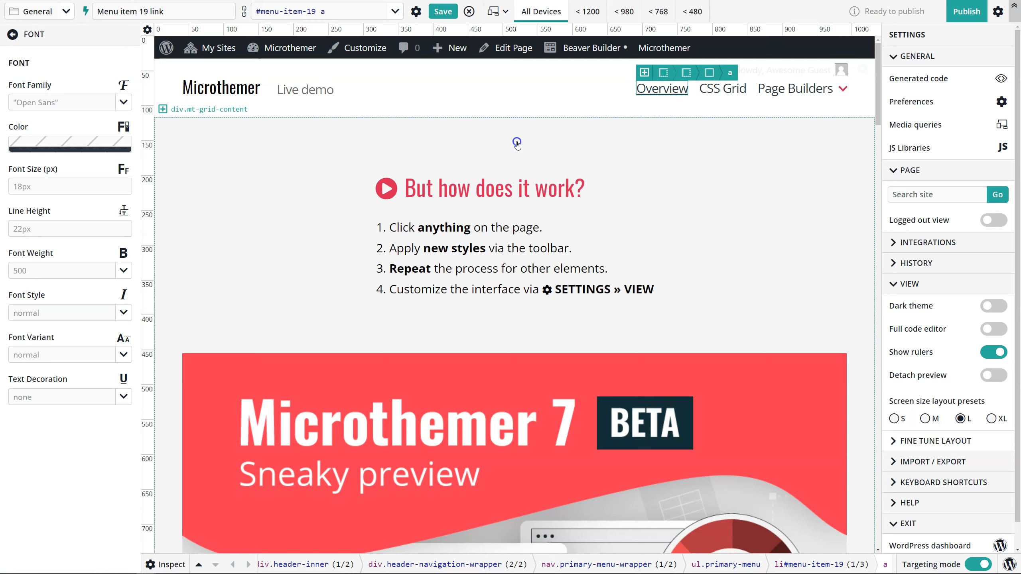
{"action": "mouse_move", "coordinate": [945, 217]}
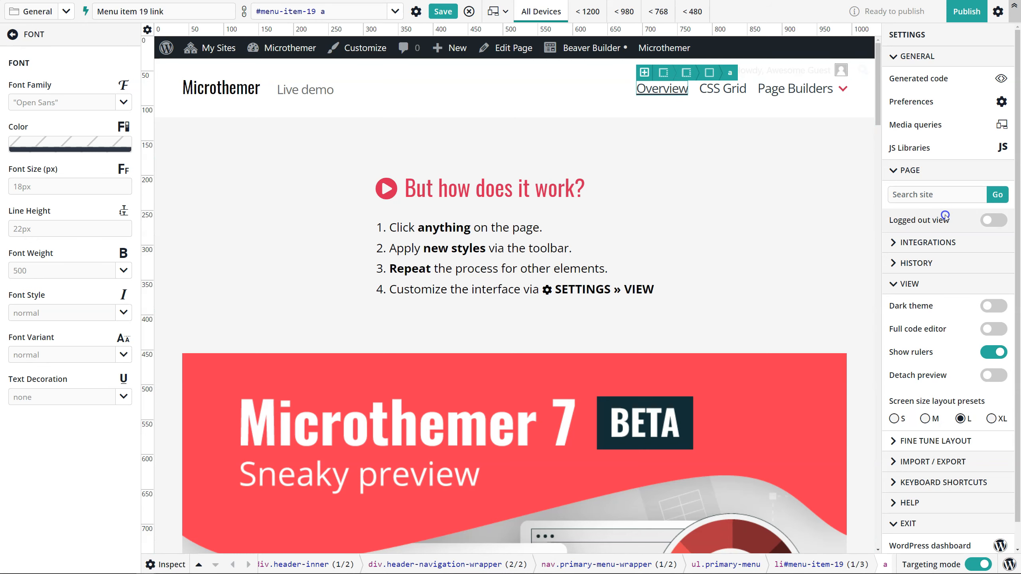
{"action": "mouse_move", "coordinate": [992, 220]}
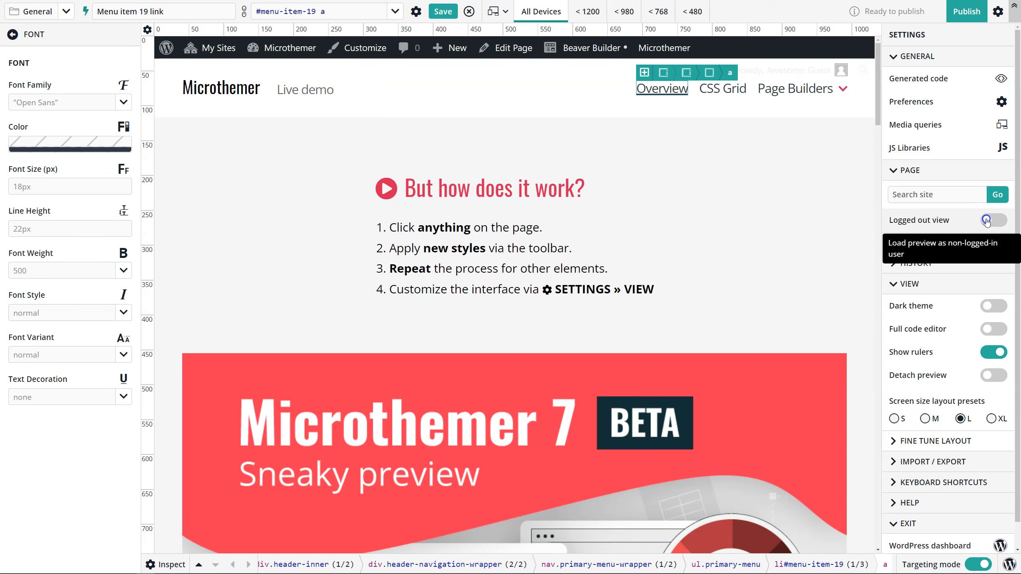
{"action": "left_click", "coordinate": [993, 220]}
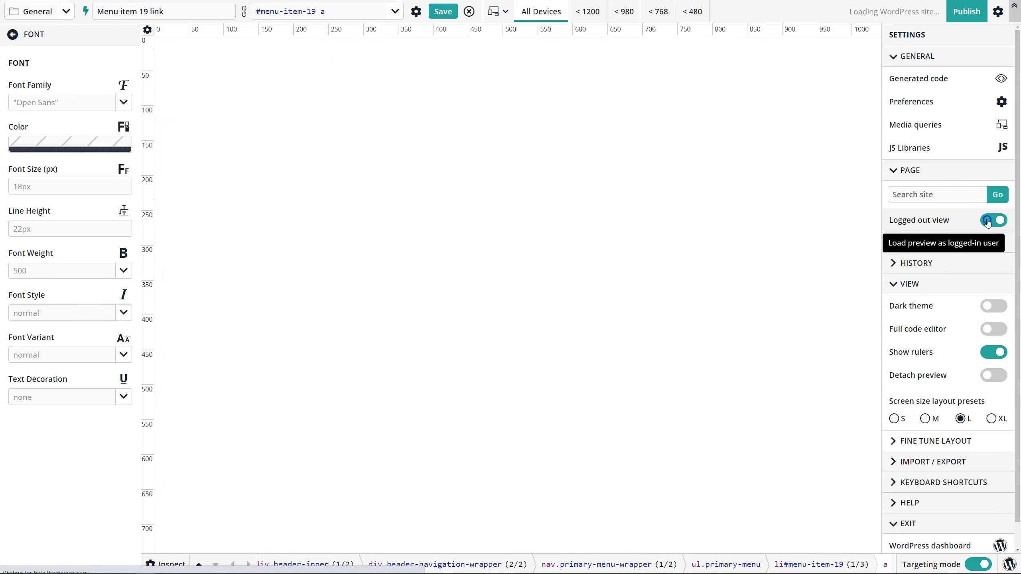
{"action": "left_click", "coordinate": [993, 220]}
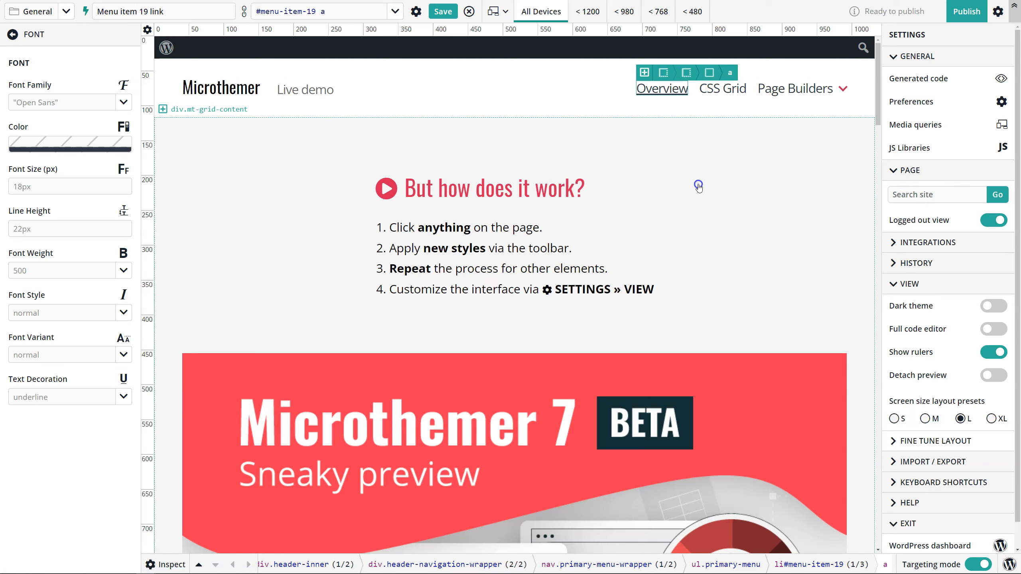
{"action": "mouse_move", "coordinate": [864, 213]}
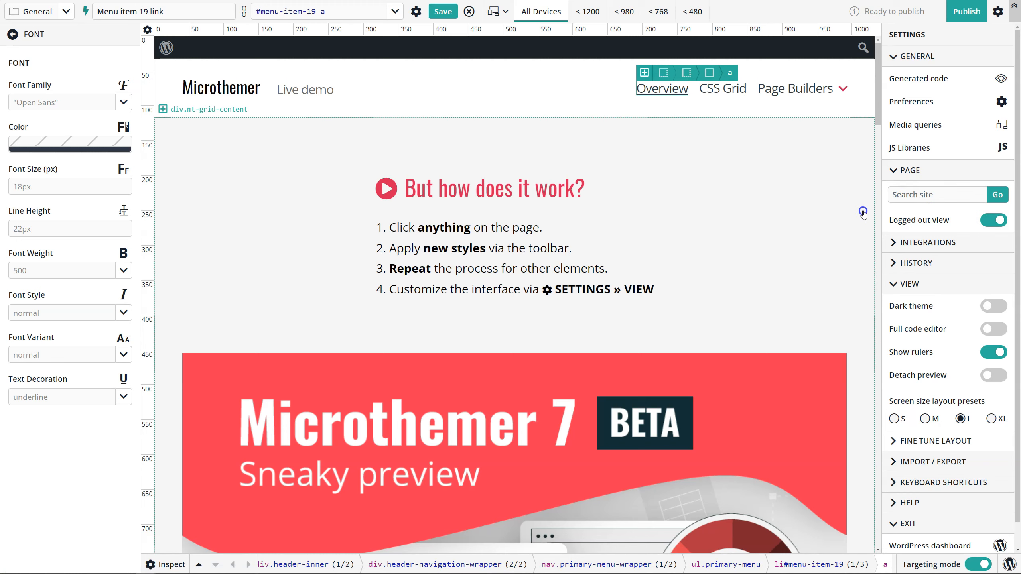
{"action": "mouse_move", "coordinate": [843, 202]}
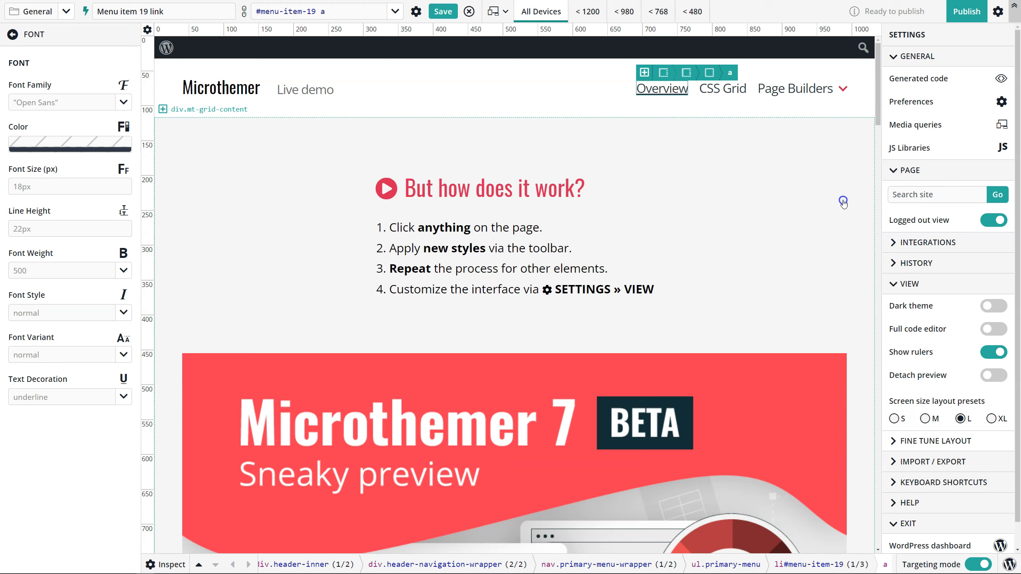
{"action": "mouse_move", "coordinate": [837, 203]}
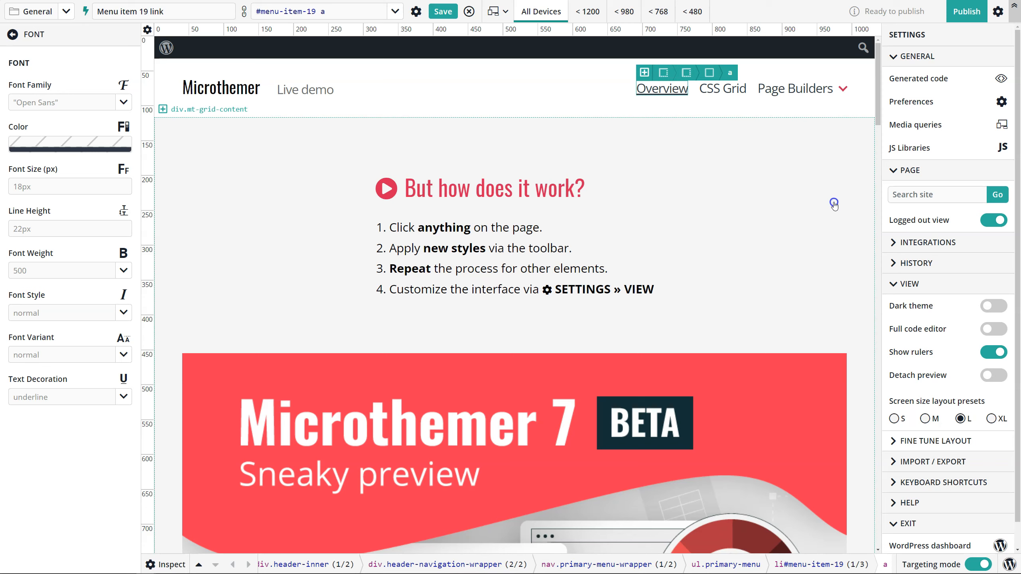
{"action": "left_click", "coordinate": [992, 220]}
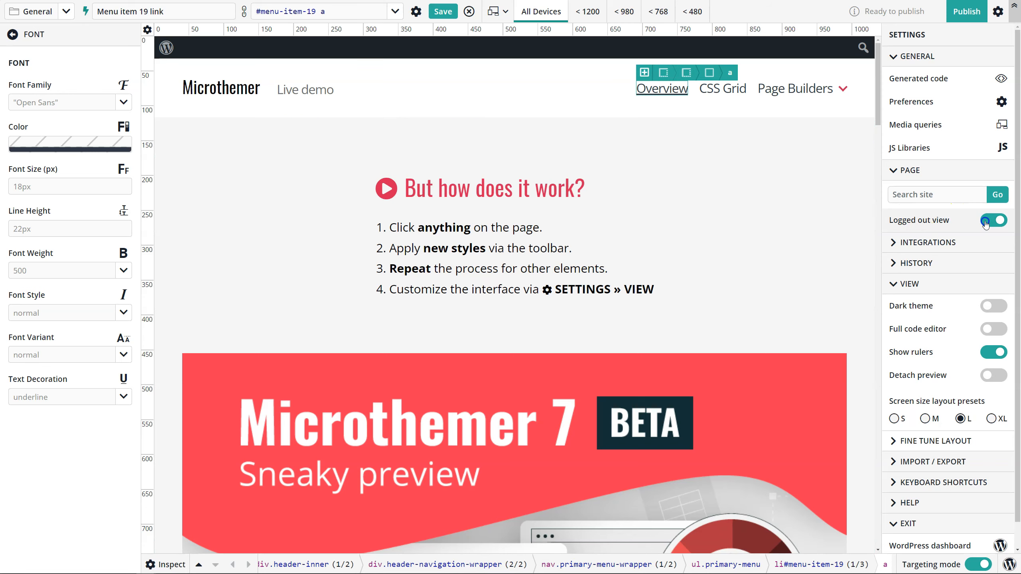
{"action": "left_click", "coordinate": [993, 220]}
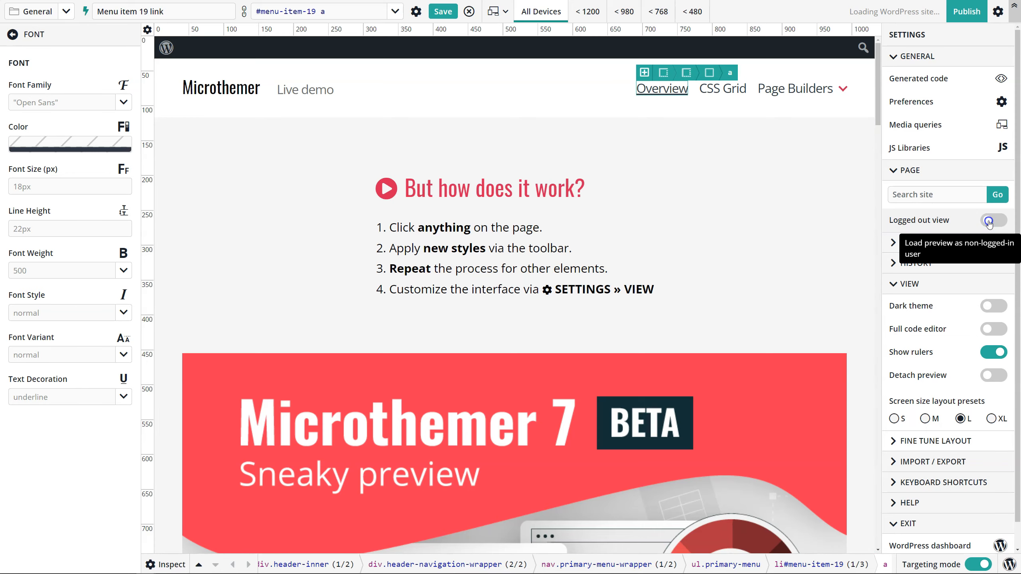
{"action": "left_click", "coordinate": [992, 220]}
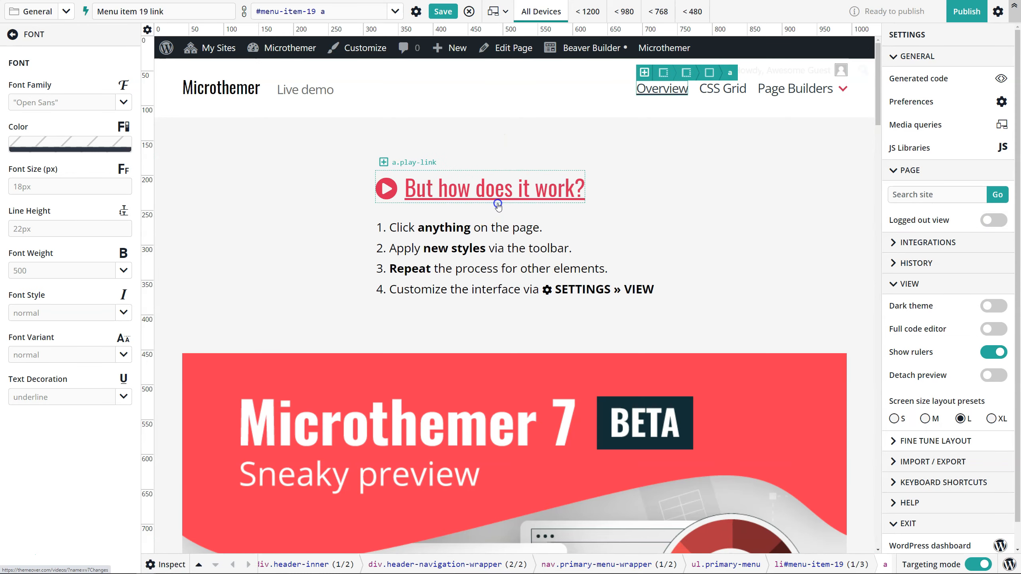